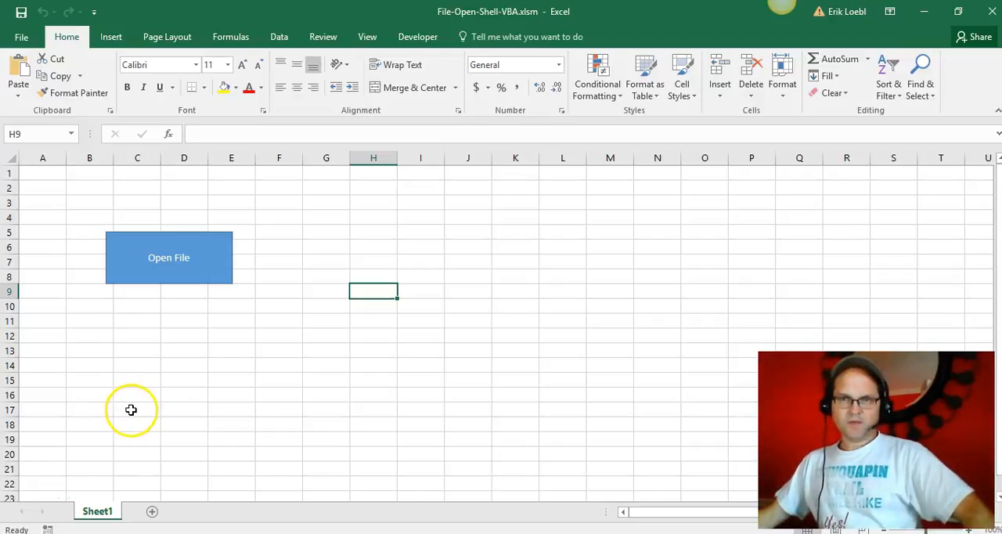
pyautogui.moveTo(148, 373)
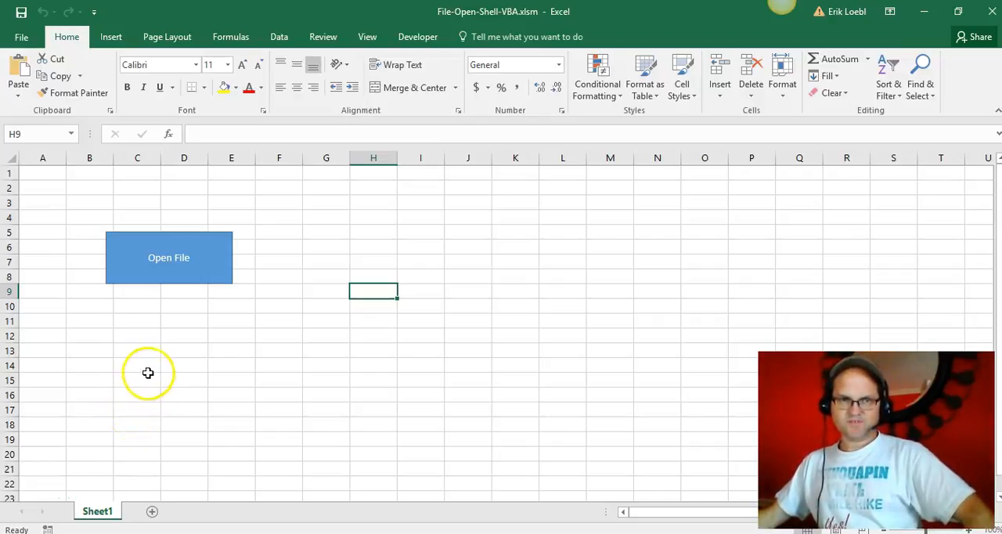
pyautogui.moveTo(158, 351)
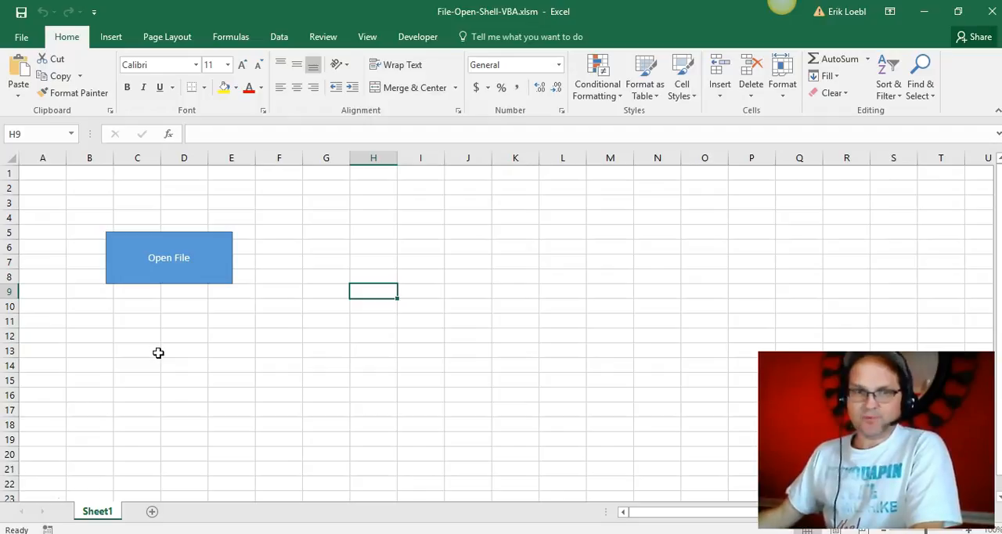
pyautogui.moveTo(211, 314)
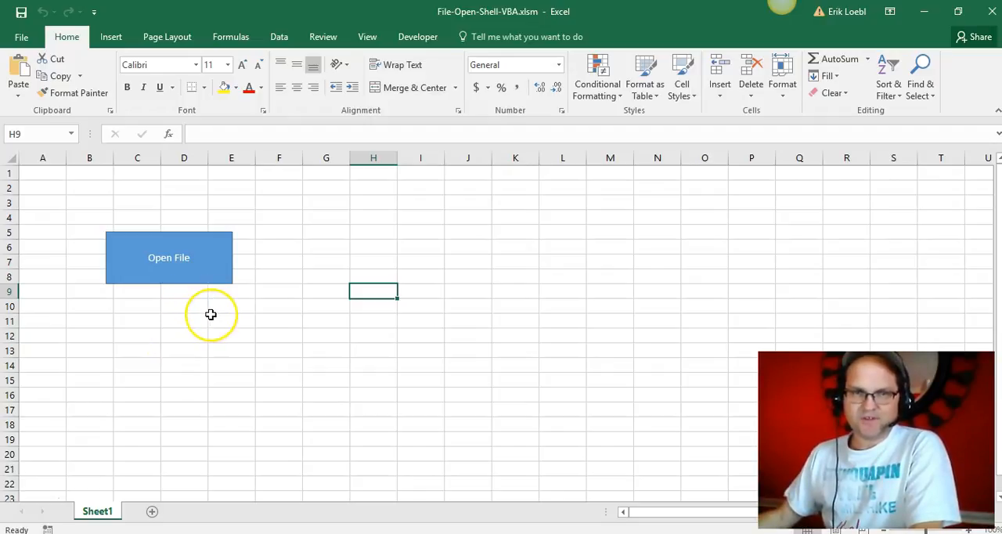
pyautogui.moveTo(211, 315)
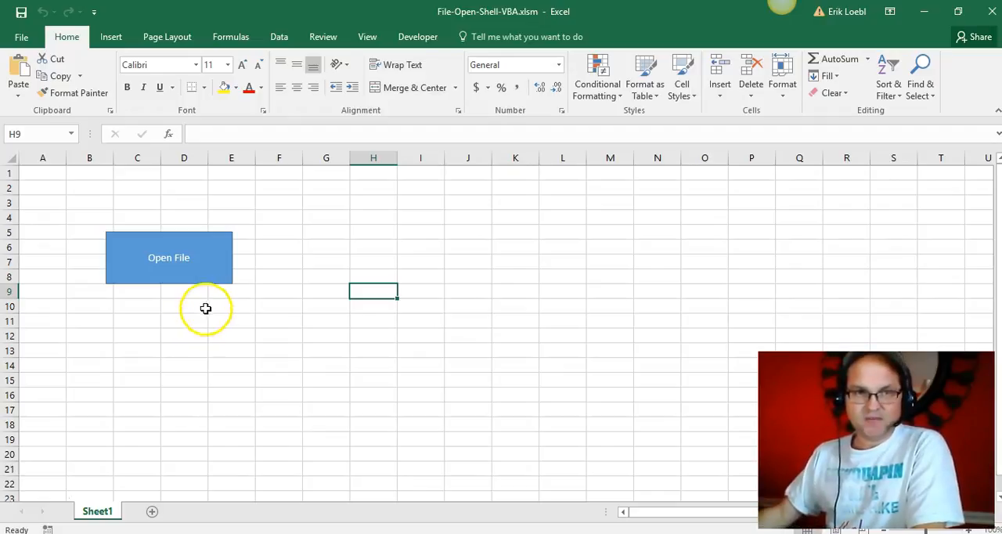
pyautogui.moveTo(176, 295)
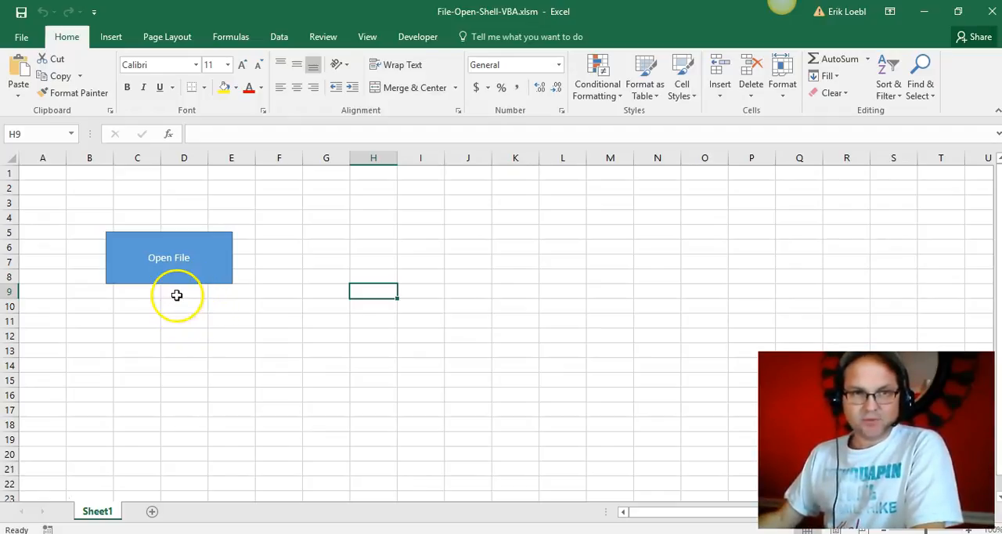
pyautogui.moveTo(229, 261)
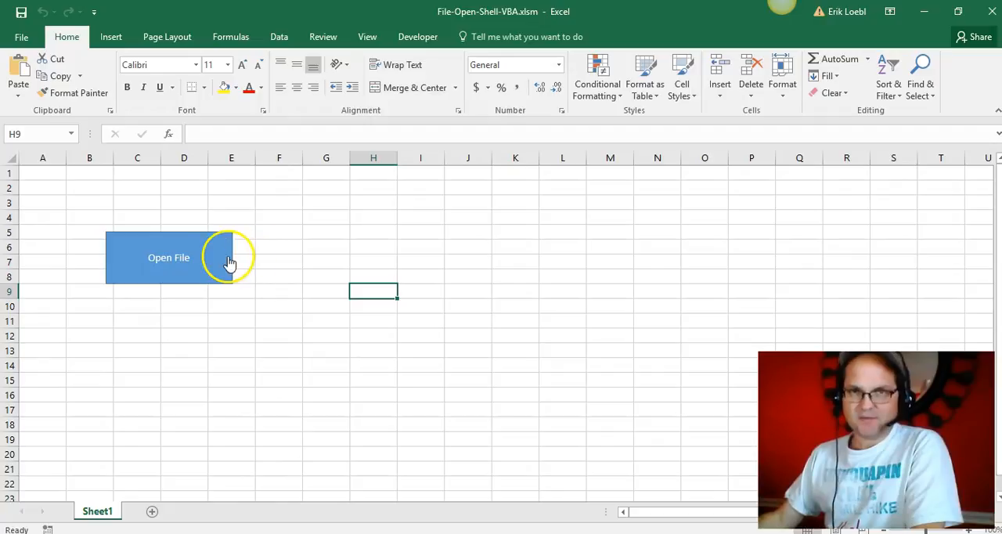
pyautogui.moveTo(180, 267)
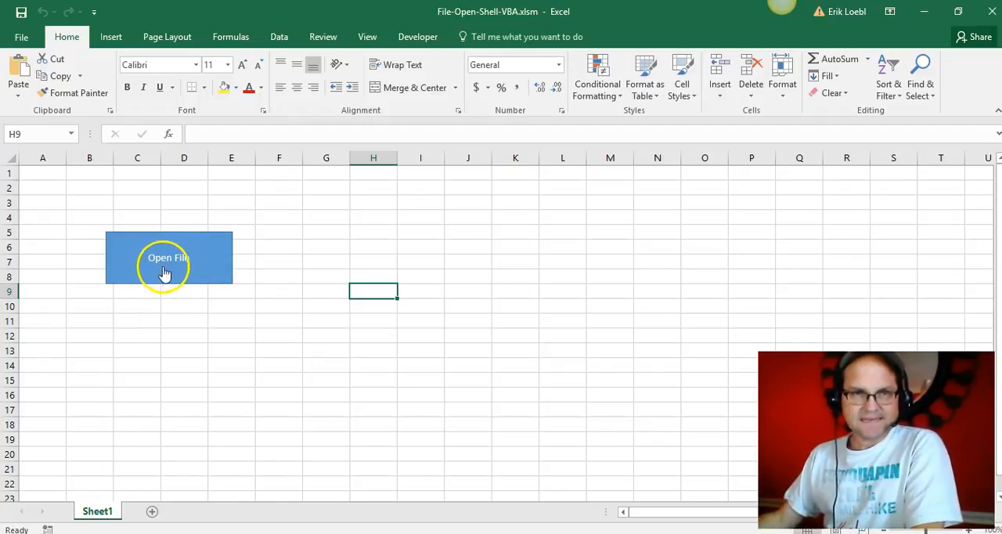
# - Open JSCEmissionsReport.xlsx from Interface-Development via the Open File button, then return to File-Open-Shell-VBA.xlsm
pyautogui.click(167, 259)
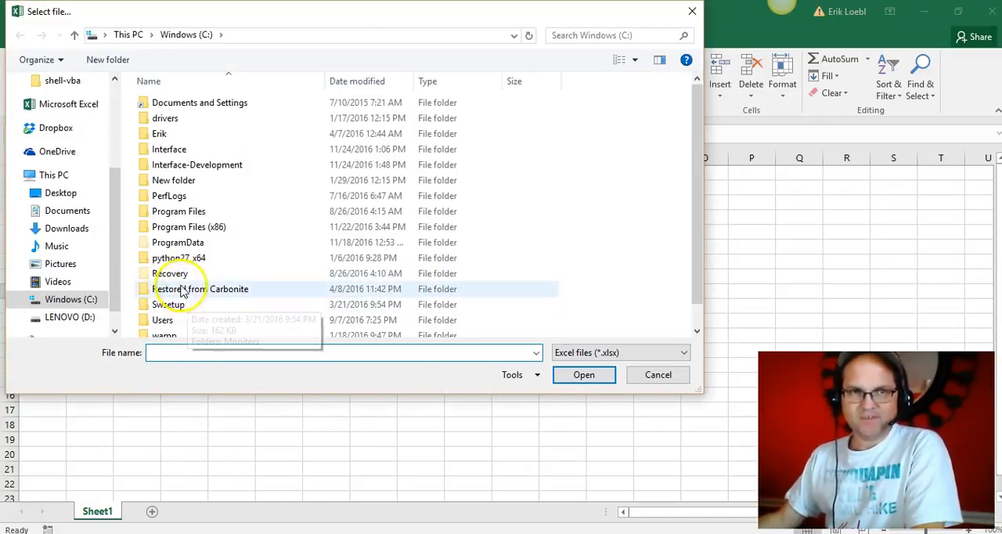
pyautogui.moveTo(212, 165)
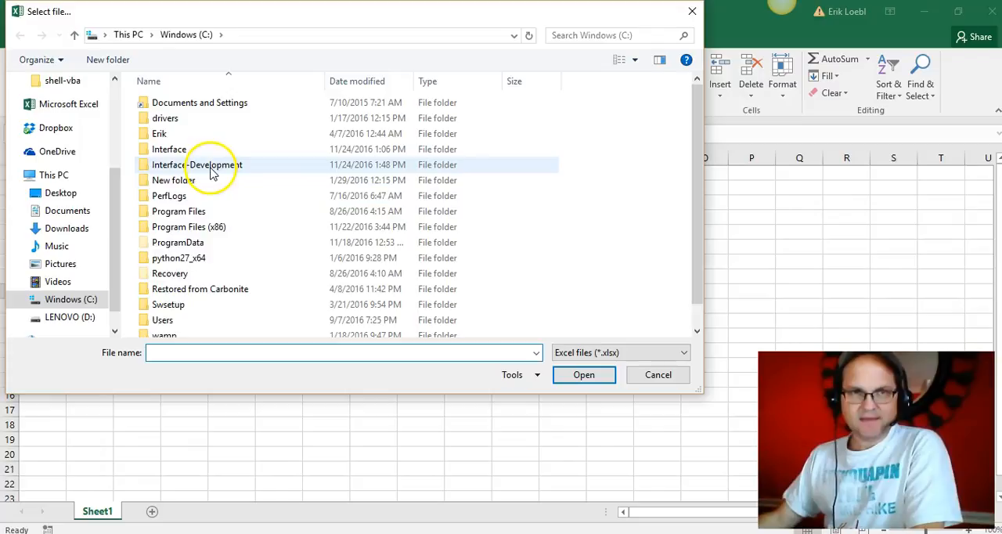
pyautogui.doubleClick(197, 165)
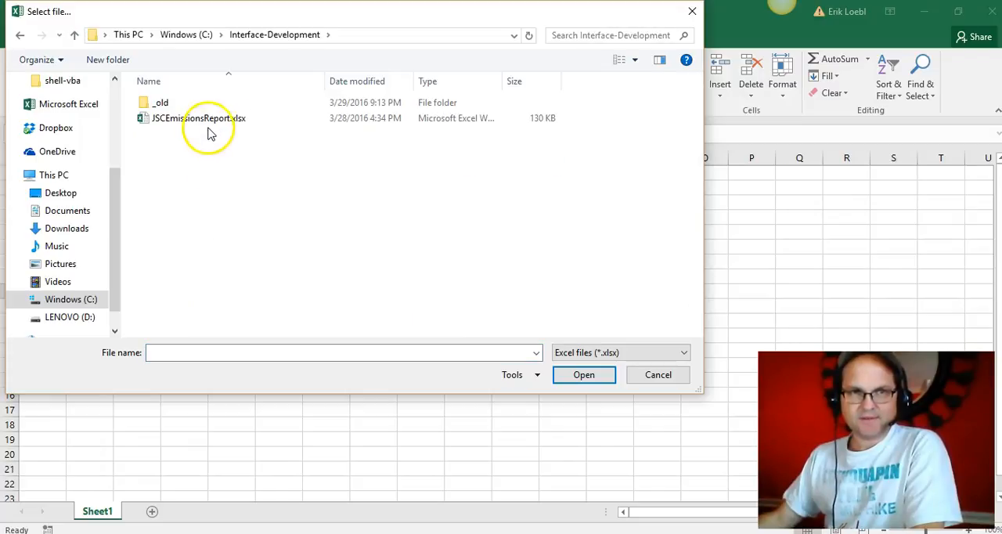
pyautogui.moveTo(248, 17)
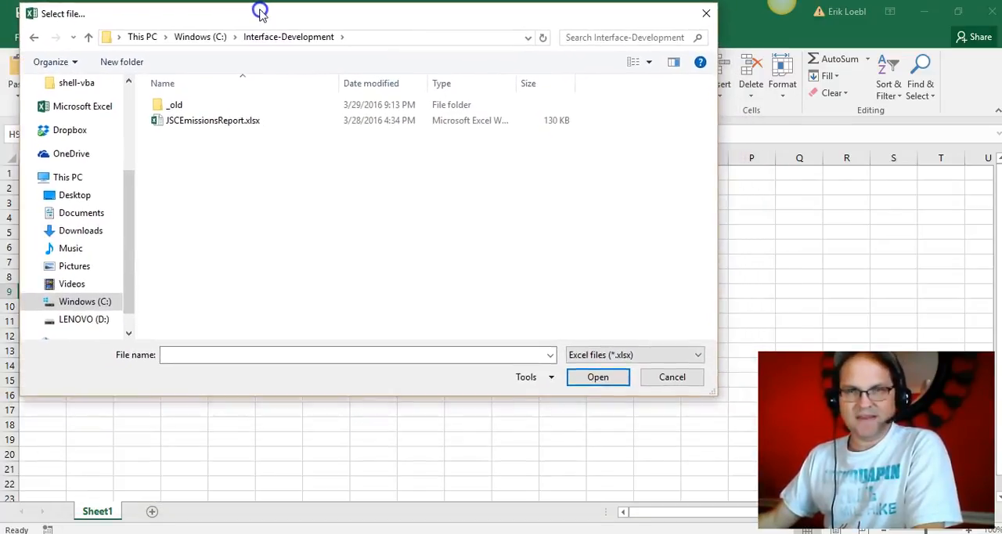
pyautogui.click(212, 120)
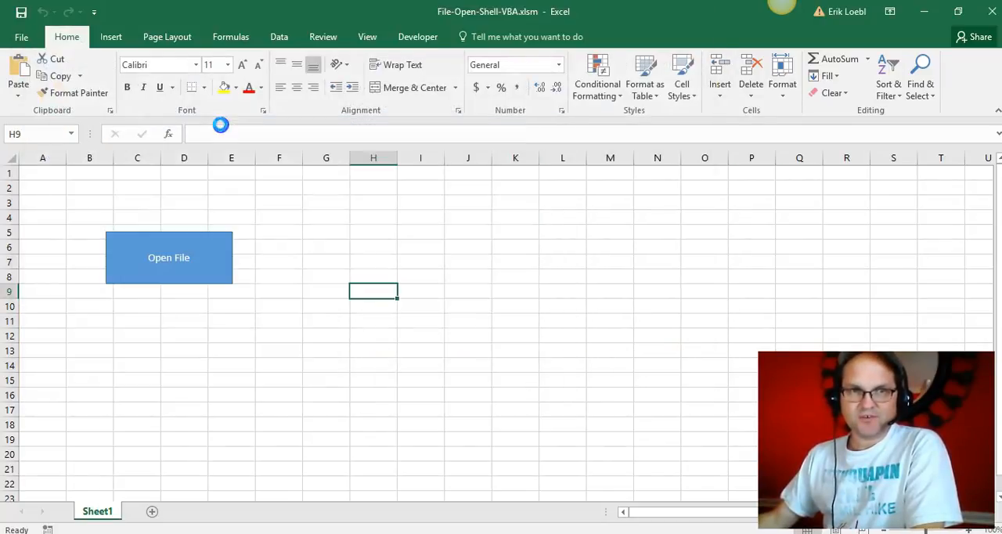
pyautogui.click(168, 256)
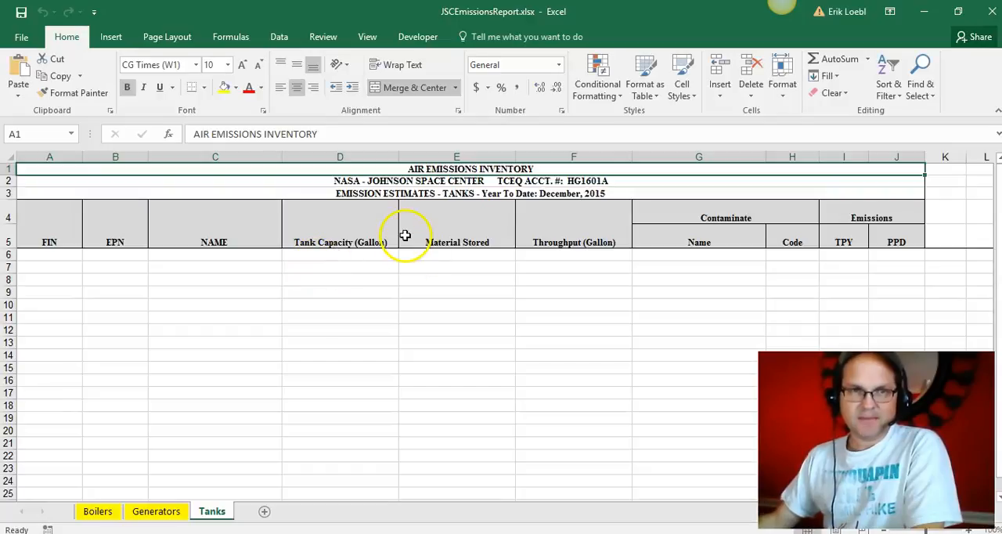
pyautogui.moveTo(994, 10)
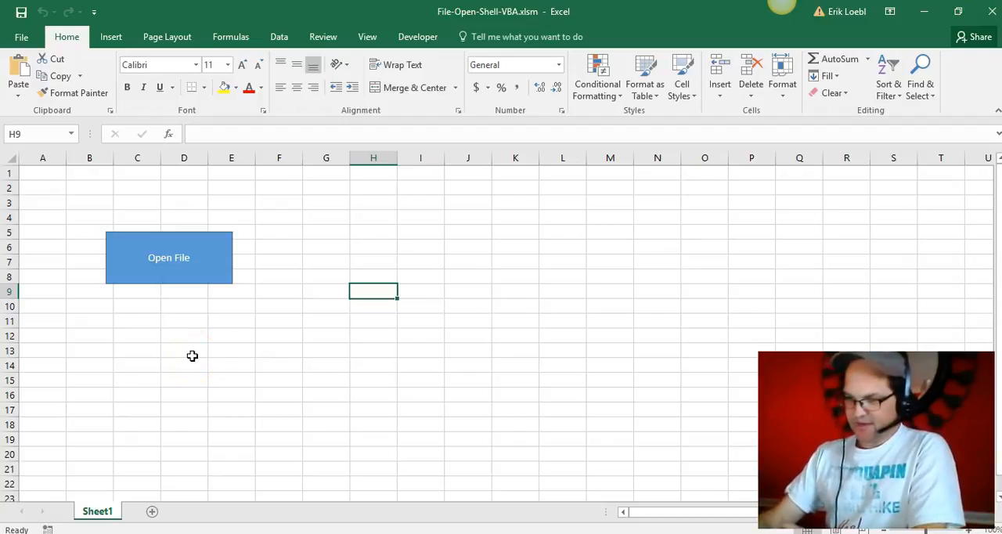
pyautogui.moveTo(343, 154)
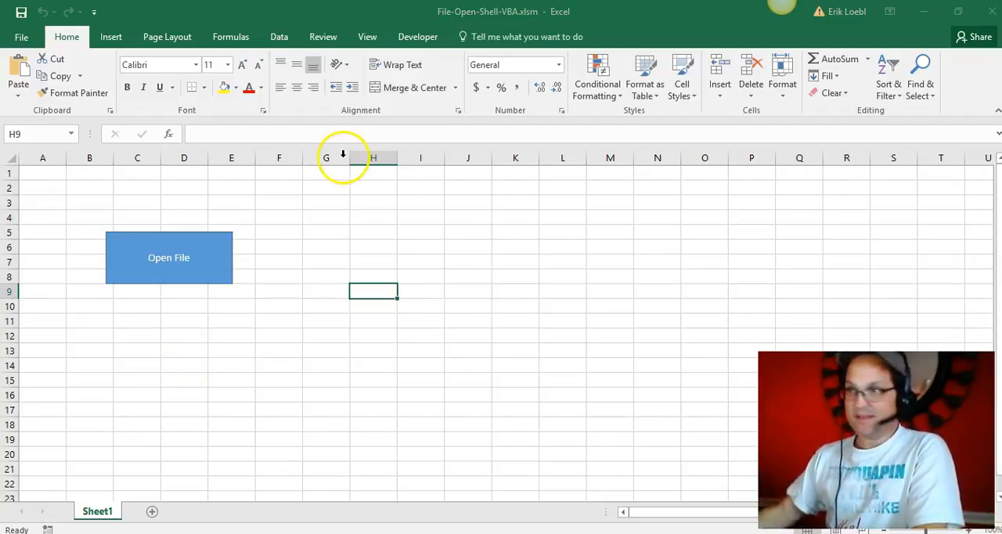
pyautogui.moveTo(861, 14)
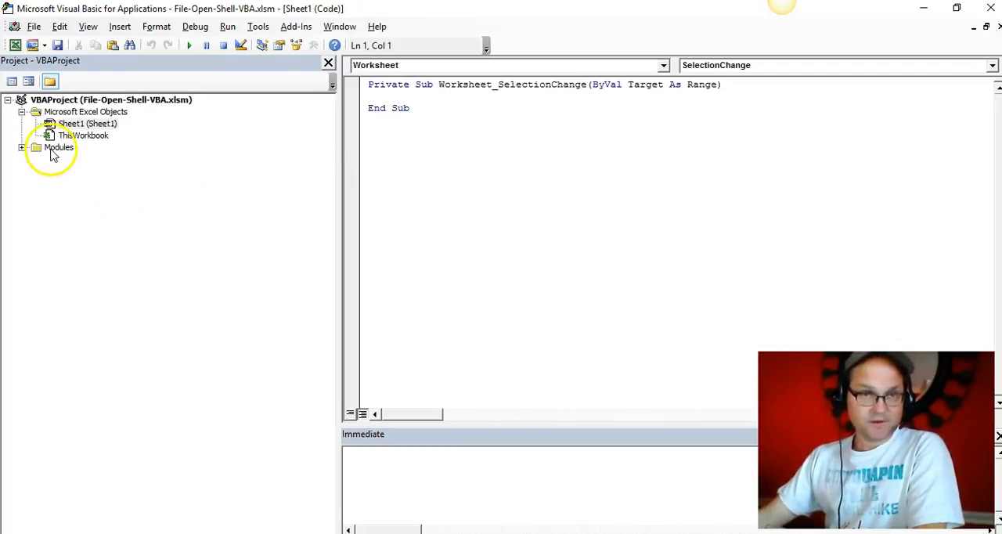
# - Show Module1's Rectangle1_Click code and narrow the Project Explorer to widen the code pane
pyautogui.doubleClick(72, 159)
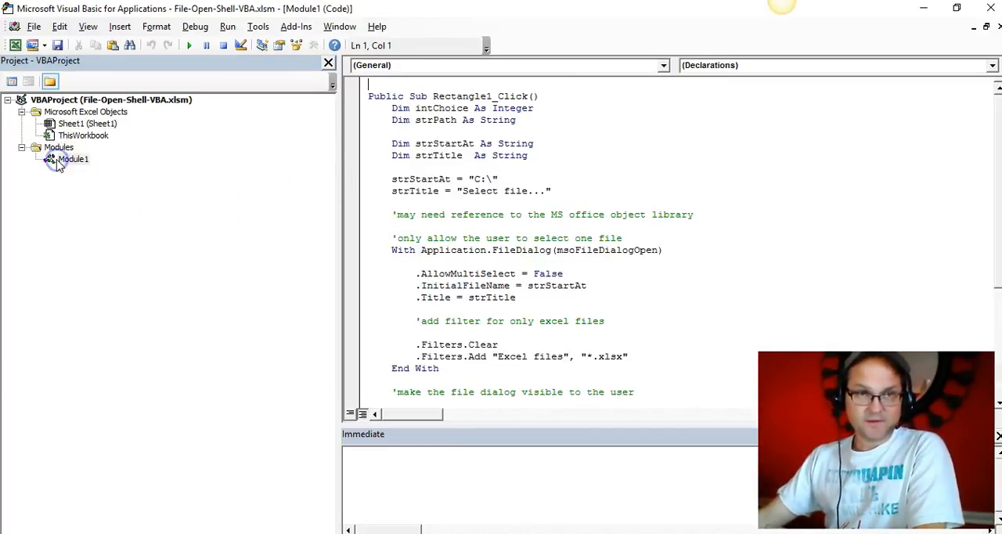
pyautogui.moveTo(338, 122)
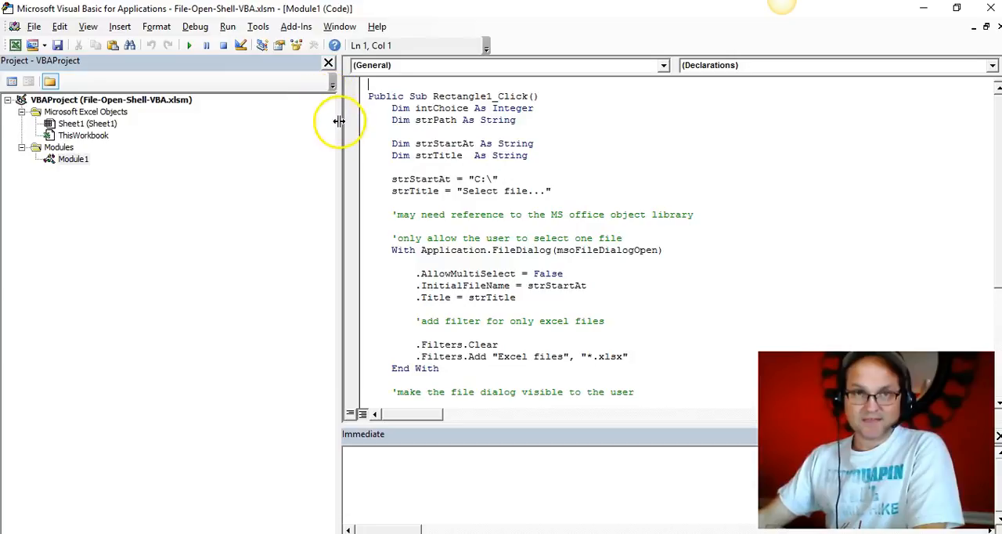
pyautogui.moveTo(337, 137); pyautogui.dragTo(226, 137)
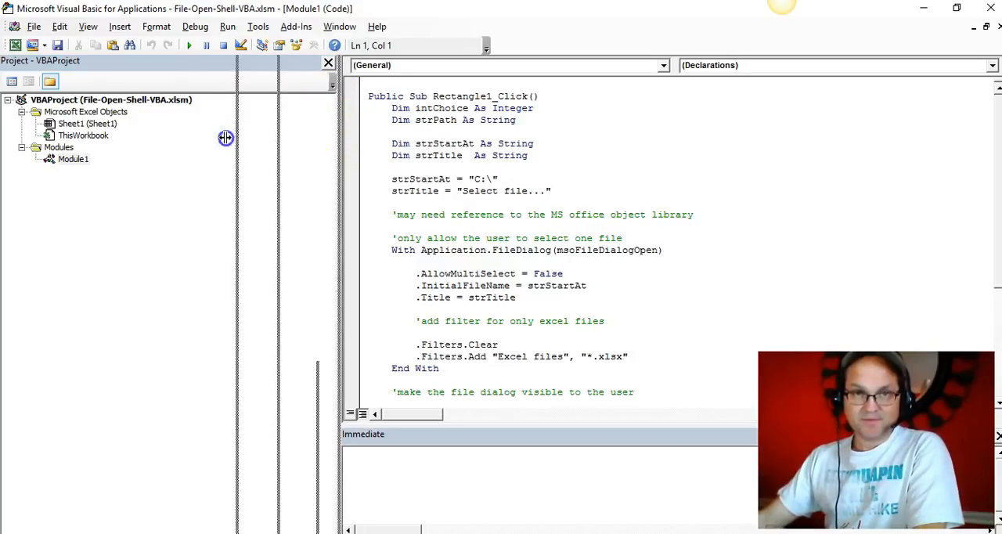
pyautogui.moveTo(317, 235); pyautogui.dragTo(121, 235)
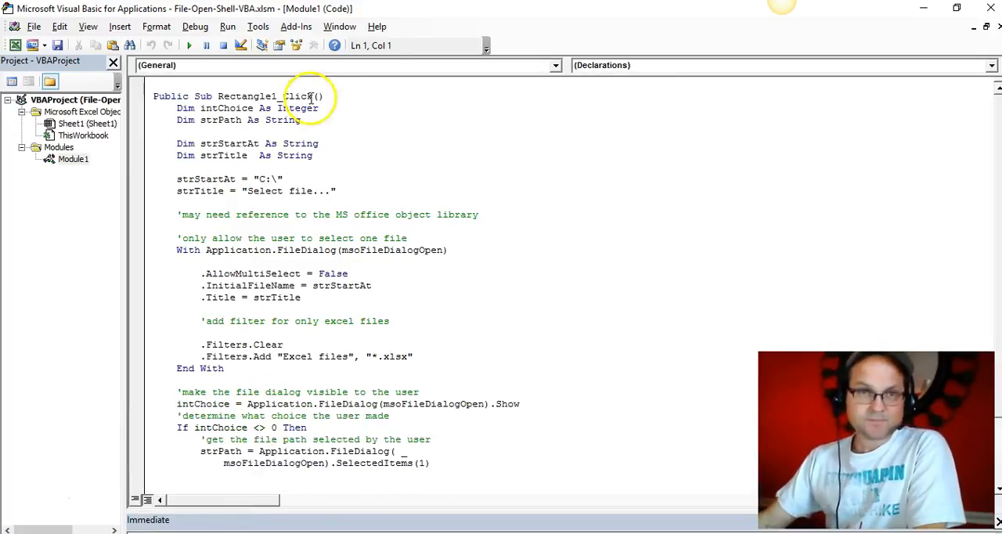
pyautogui.moveTo(339, 149)
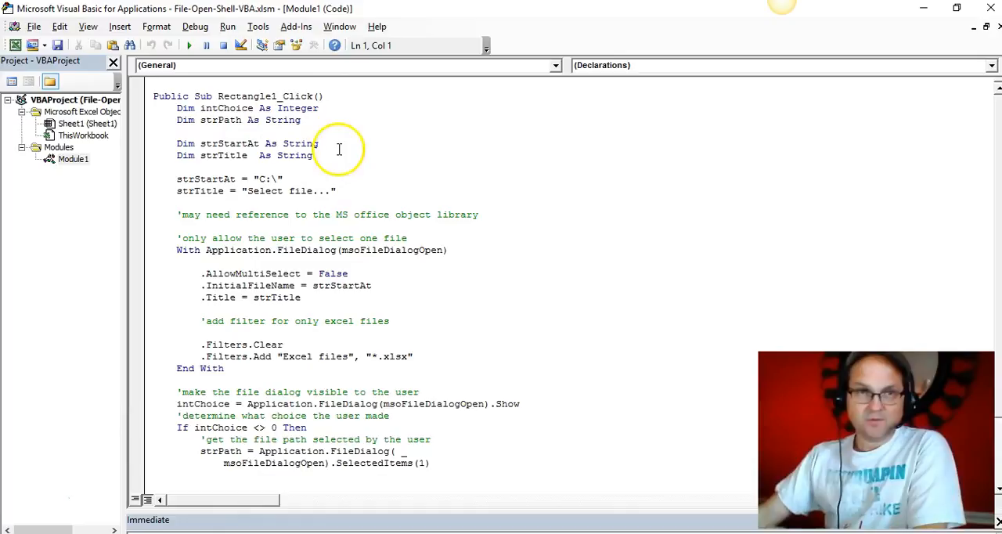
pyautogui.moveTo(377, 163)
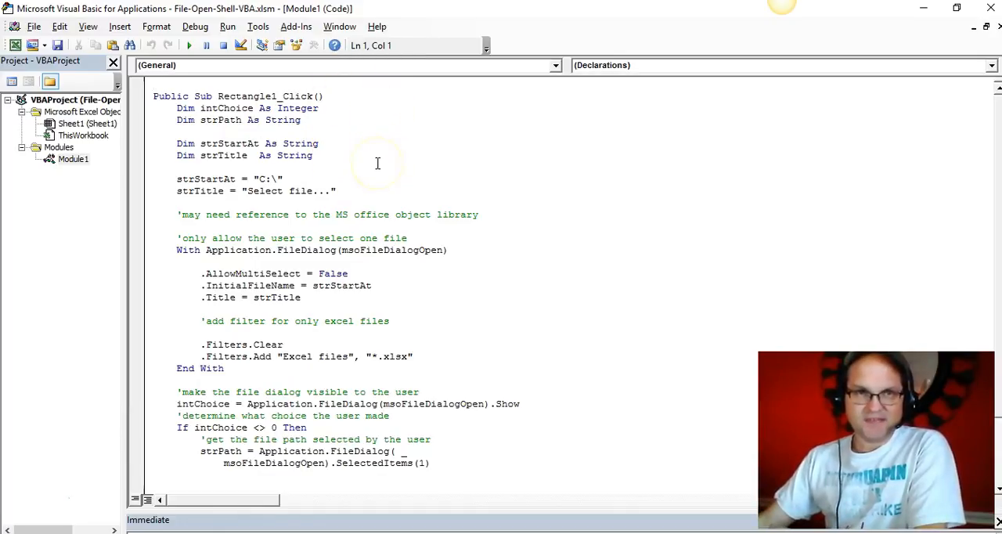
pyautogui.scroll(-3)
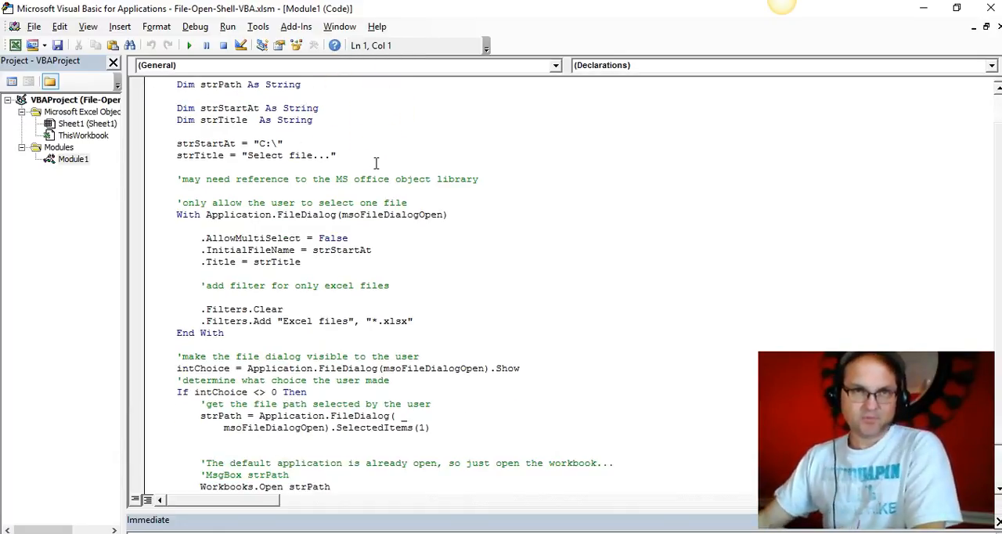
pyautogui.scroll(3)
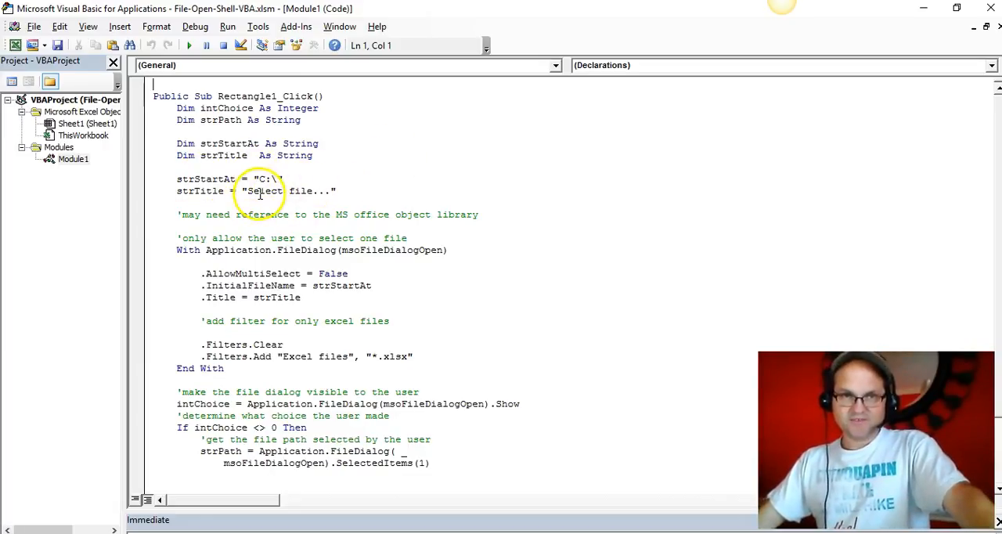
pyautogui.moveTo(380, 229)
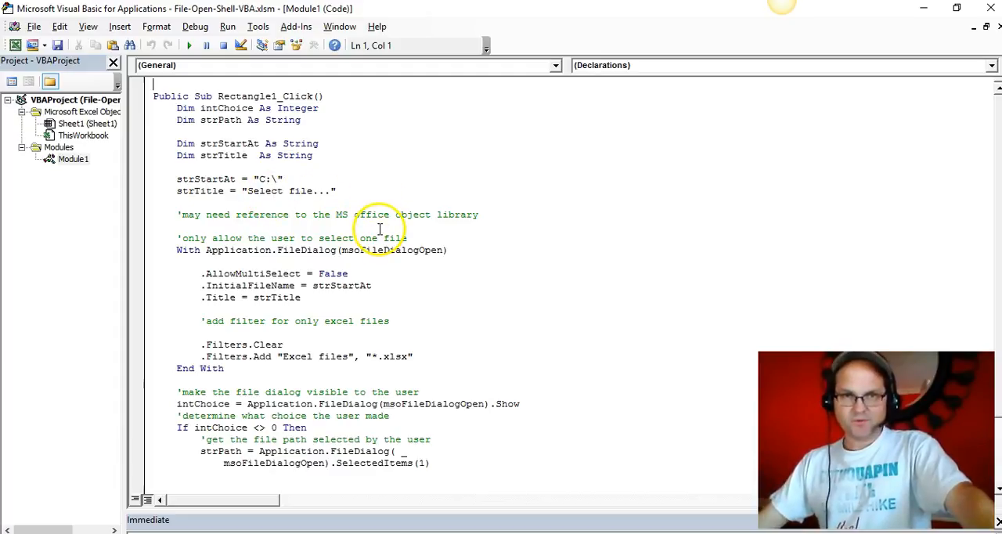
pyautogui.scroll(-3)
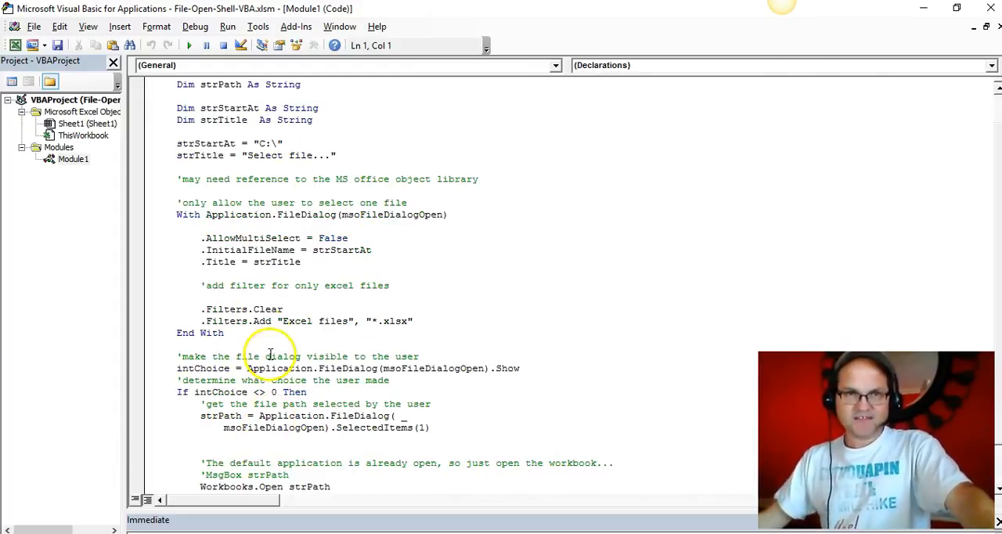
pyautogui.moveTo(235, 184)
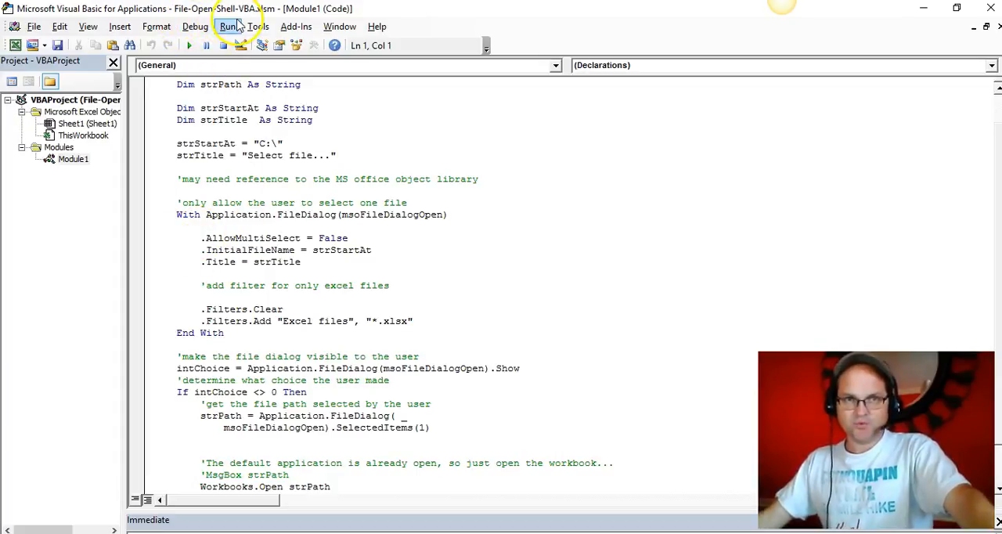
pyautogui.moveTo(258, 26)
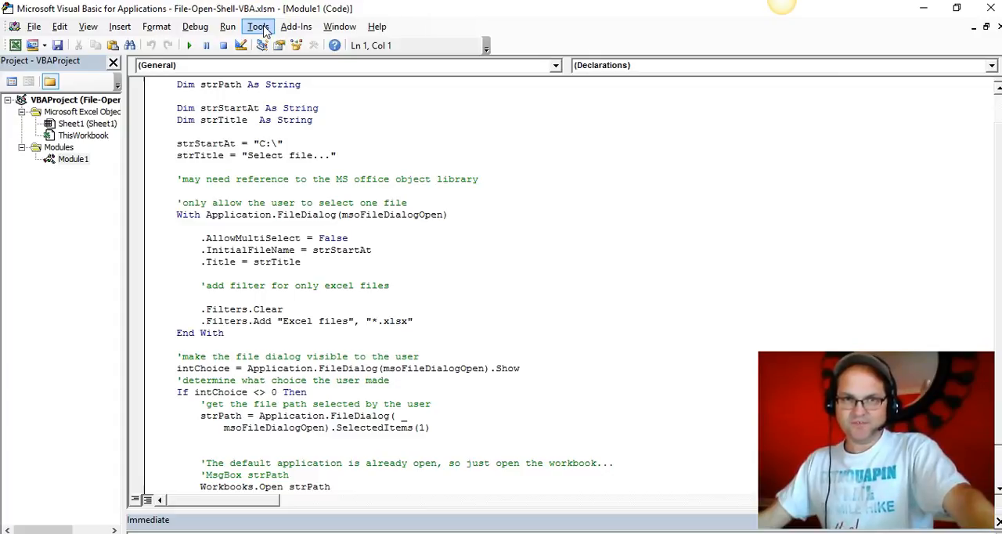
pyautogui.moveTo(259, 182)
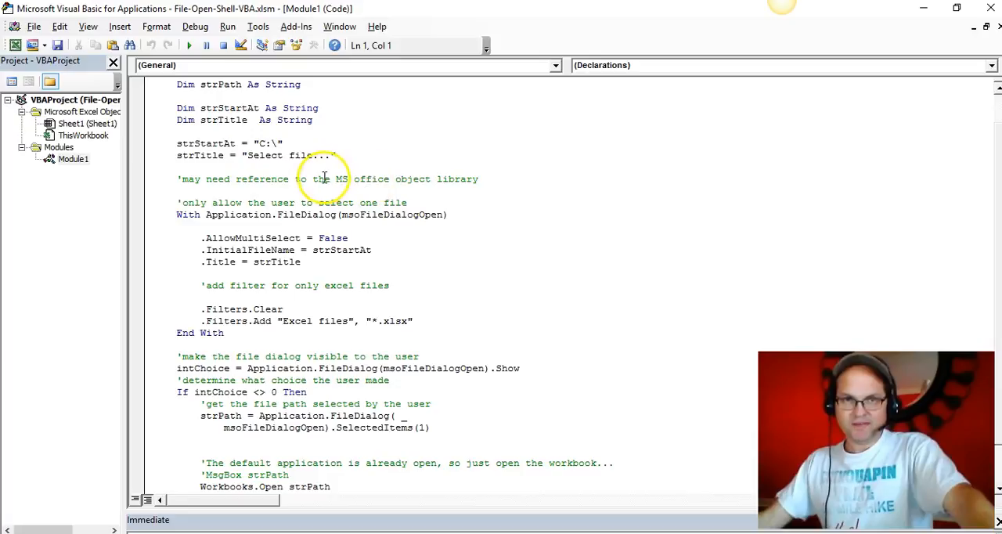
pyautogui.moveTo(335, 178); pyautogui.dragTo(470, 178)
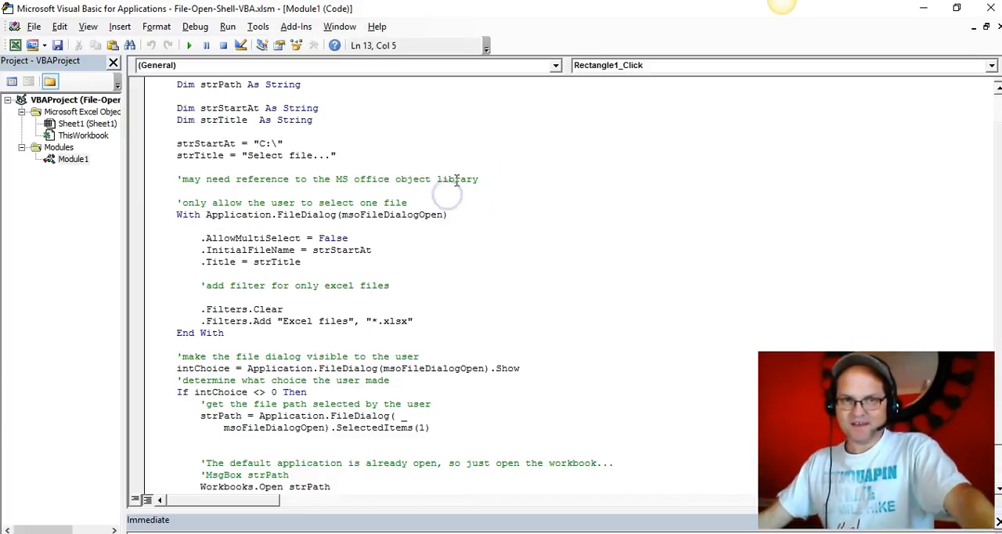
pyautogui.moveTo(374, 128)
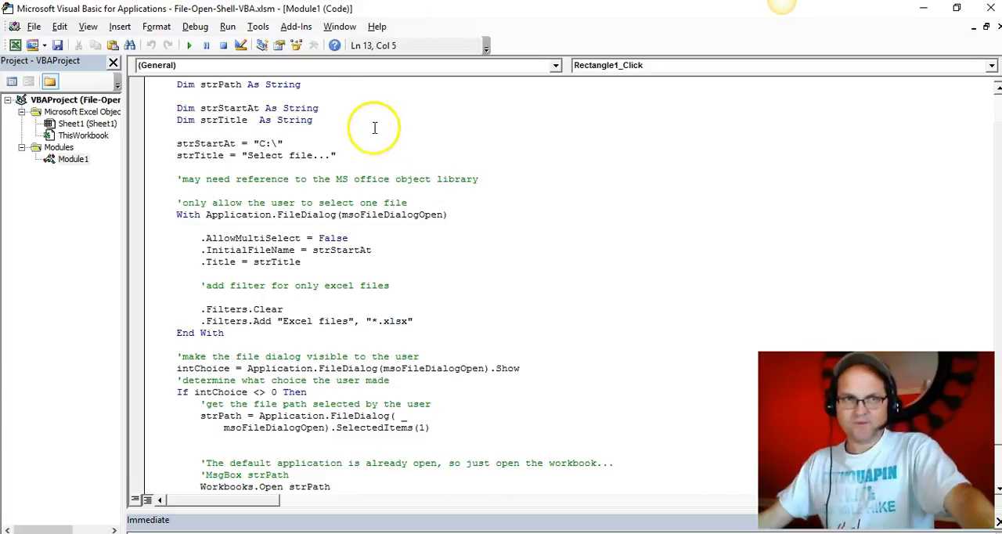
pyautogui.click(258, 26)
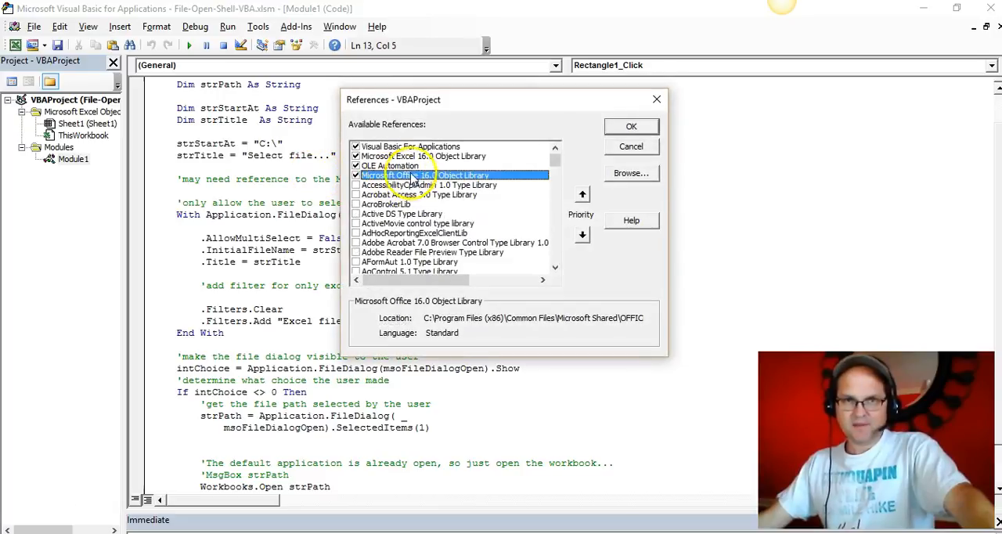
pyautogui.moveTo(429, 198)
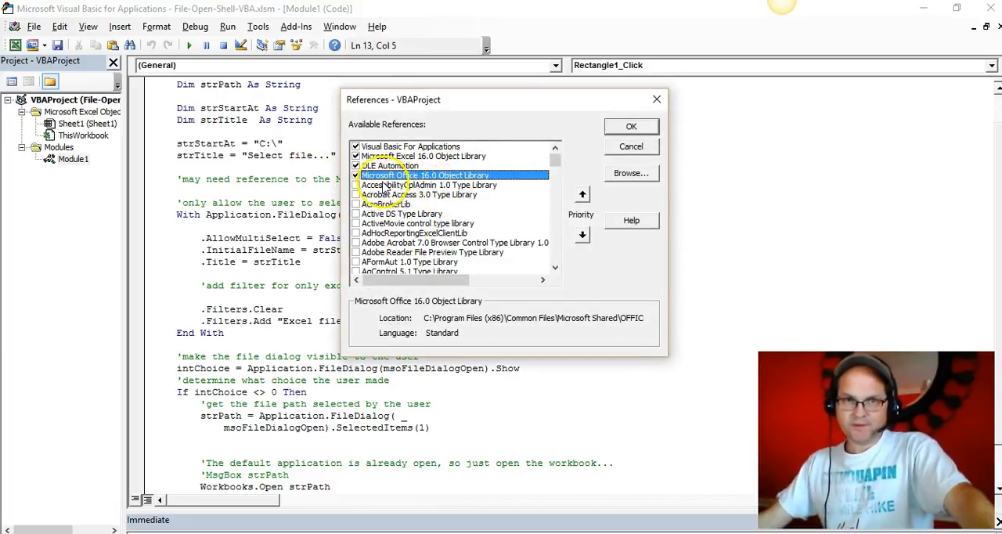
pyautogui.moveTo(507, 175)
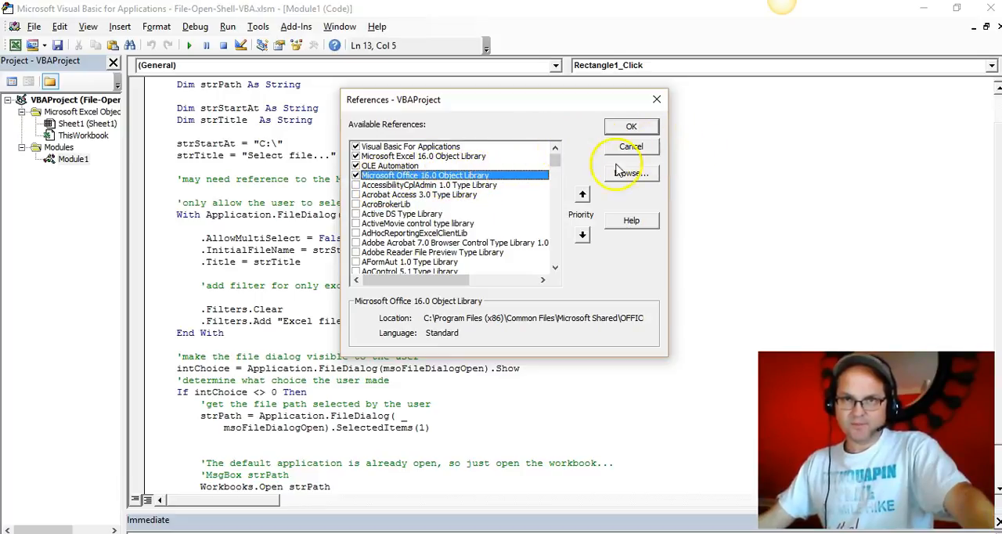
pyautogui.click(631, 126)
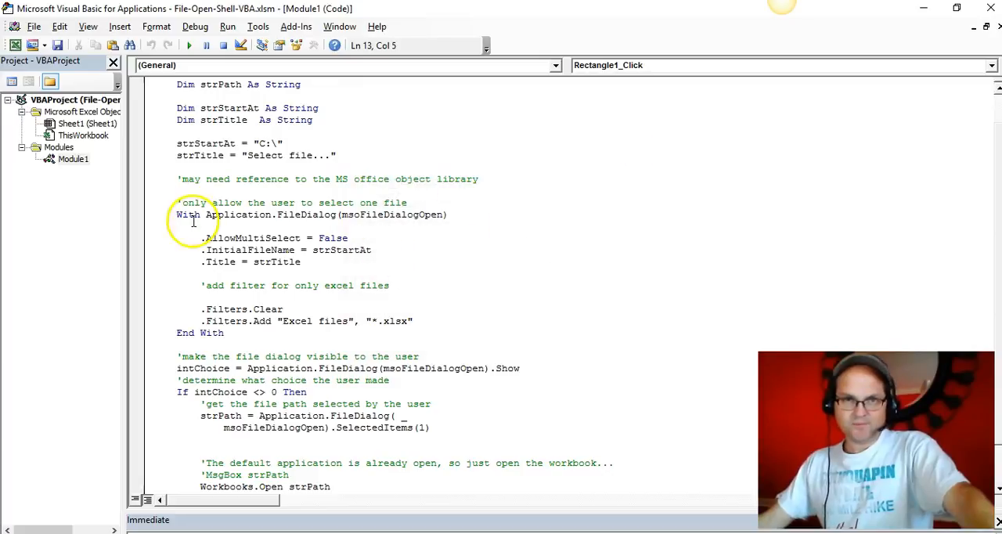
pyautogui.moveTo(267, 190)
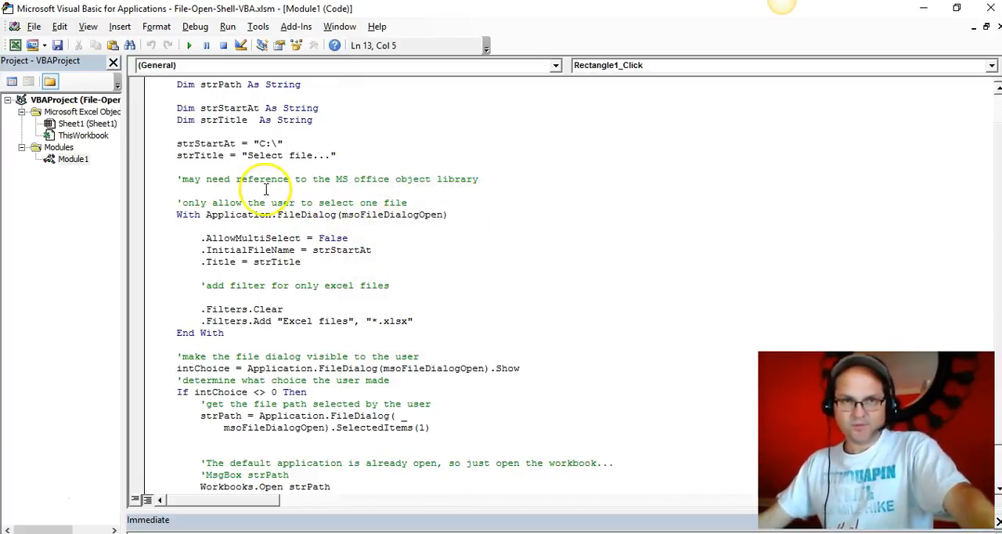
pyautogui.moveTo(425, 208)
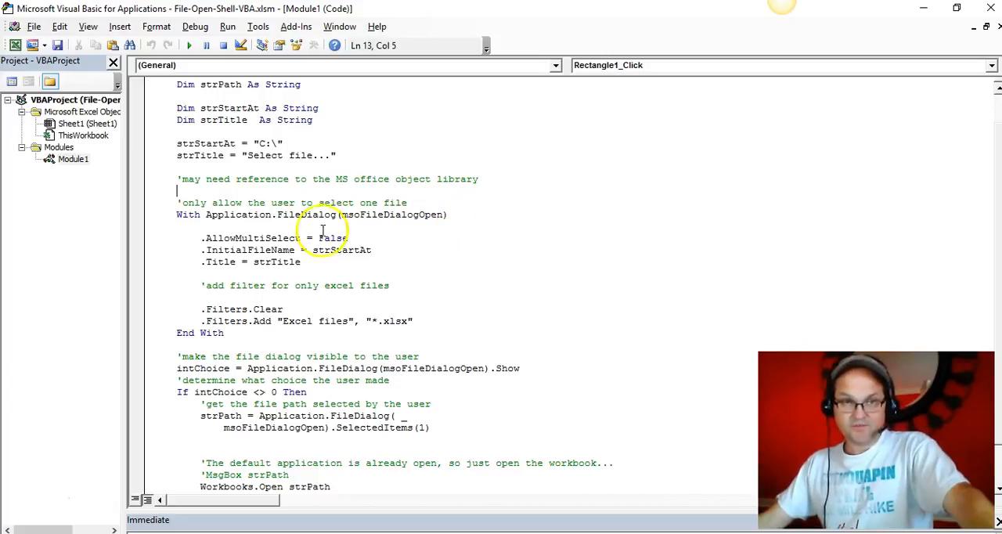
pyautogui.moveTo(251, 216)
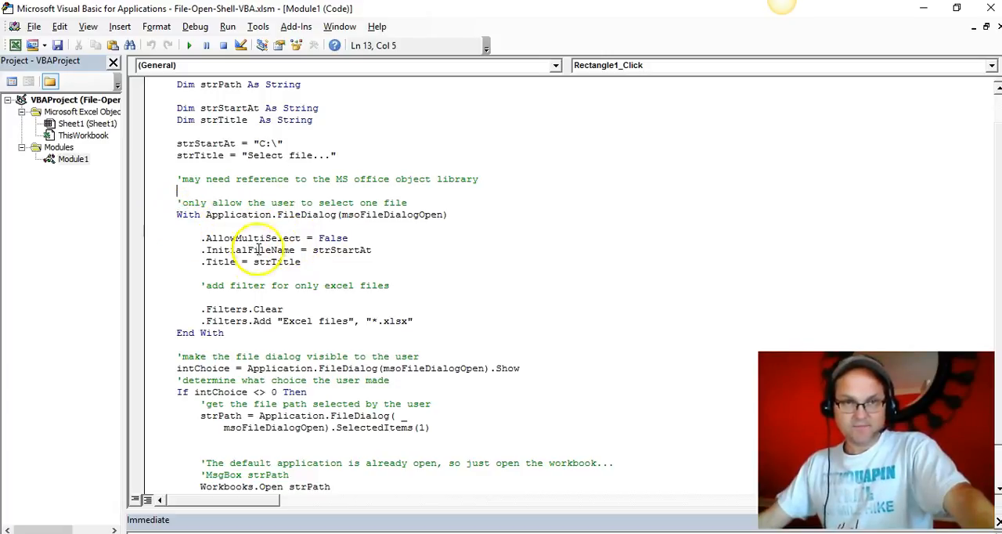
pyautogui.moveTo(296, 25)
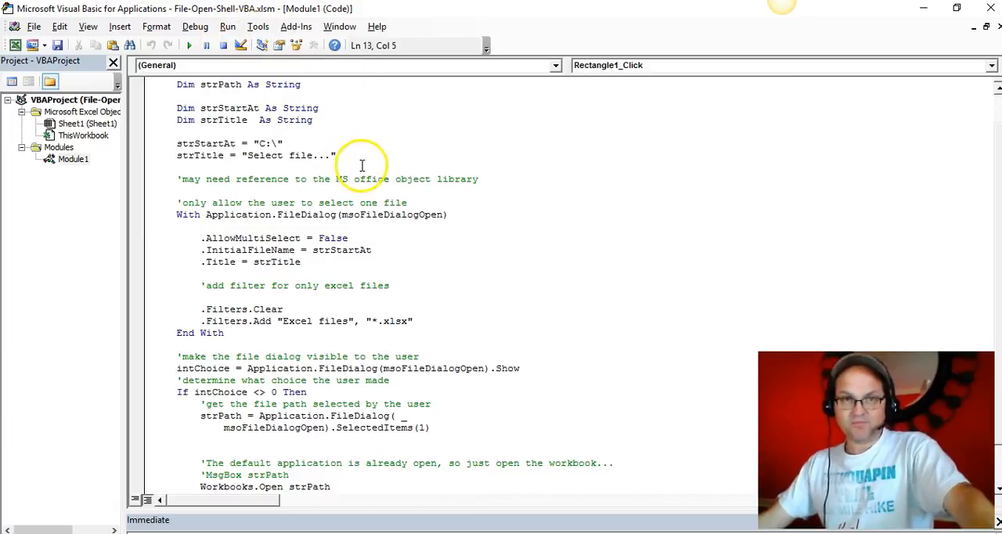
pyautogui.moveTo(483, 269)
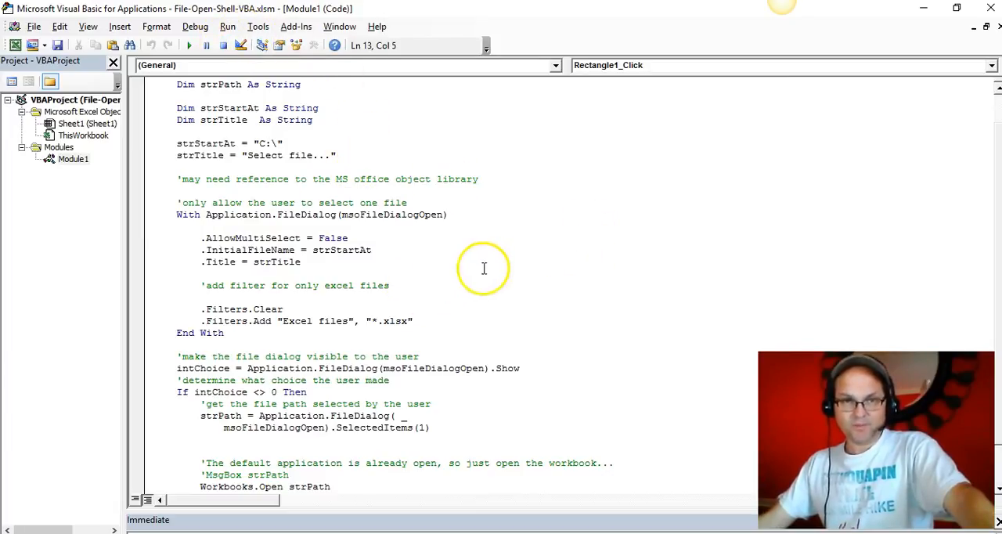
pyautogui.moveTo(180, 215)
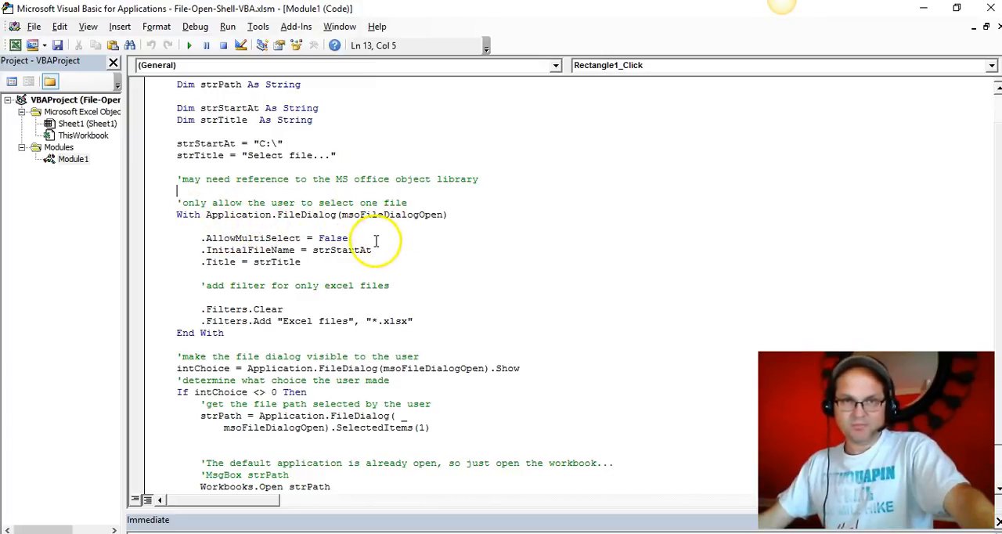
pyautogui.moveTo(419, 254)
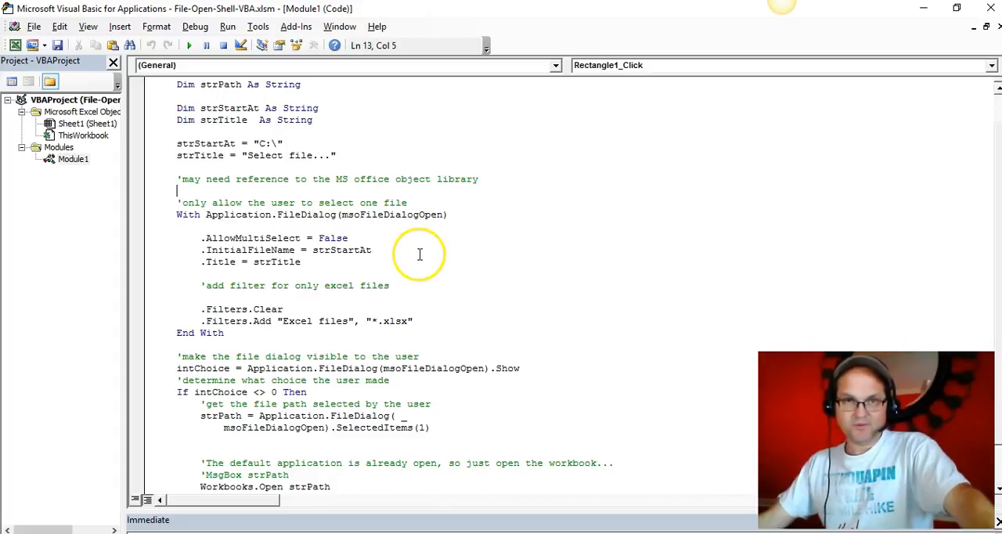
pyautogui.moveTo(375, 317)
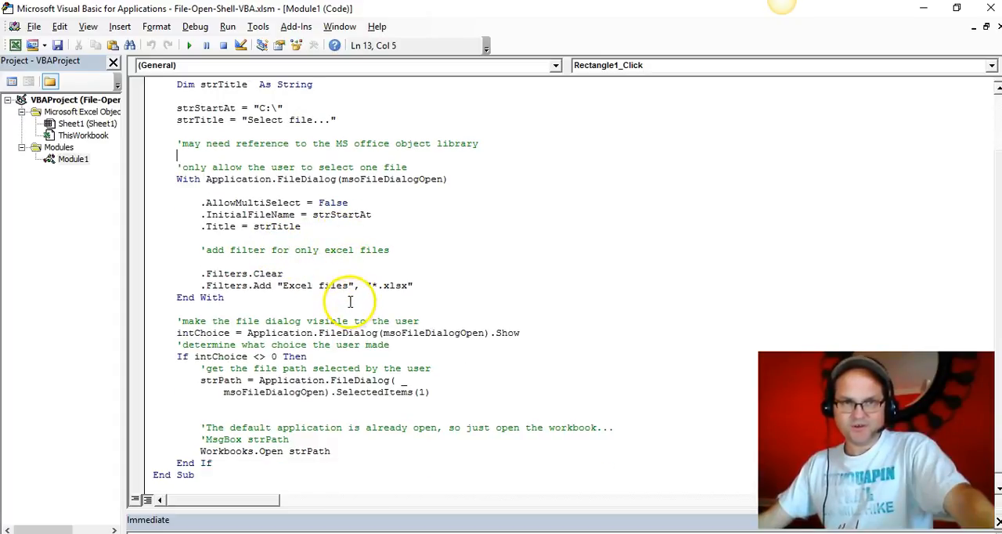
pyautogui.moveTo(371, 265)
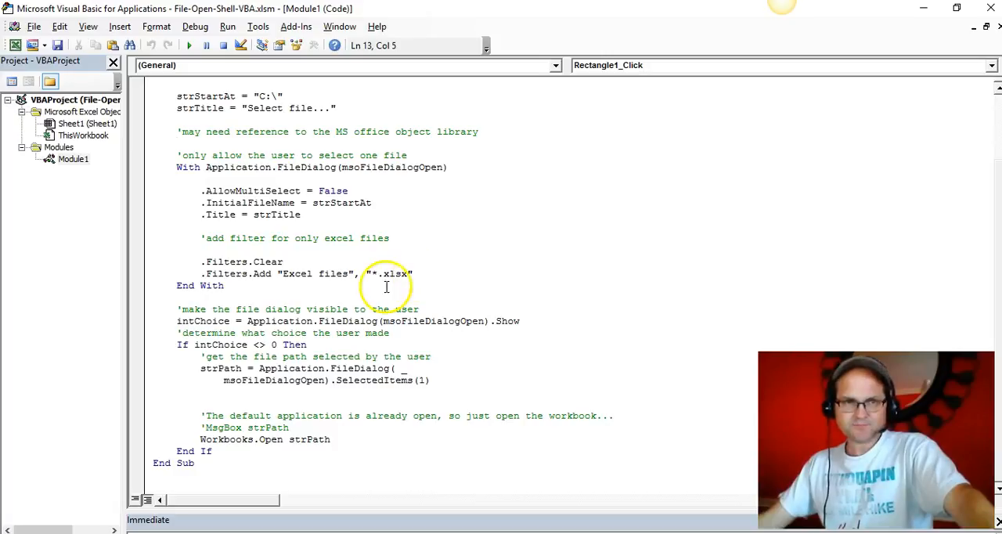
pyautogui.moveTo(230, 321)
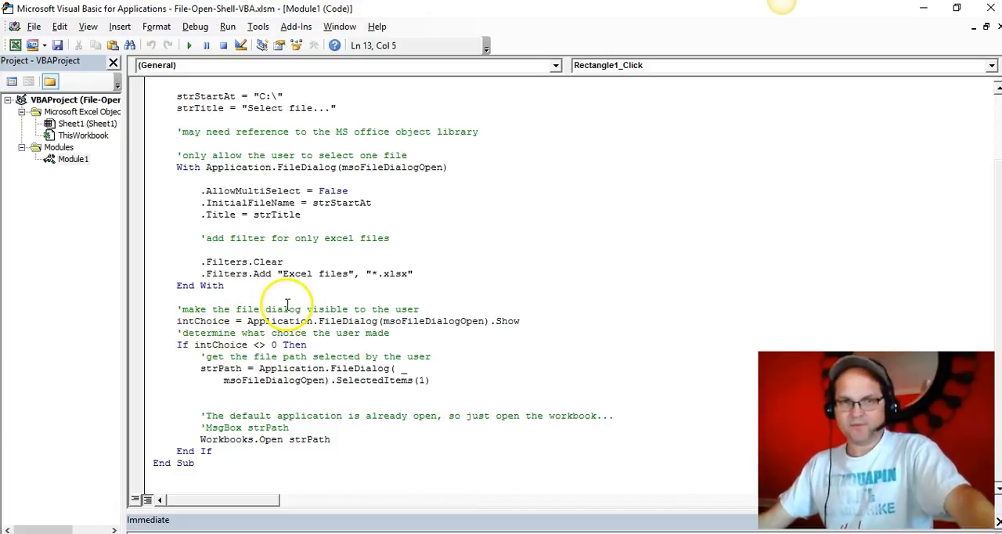
pyautogui.moveTo(352, 286)
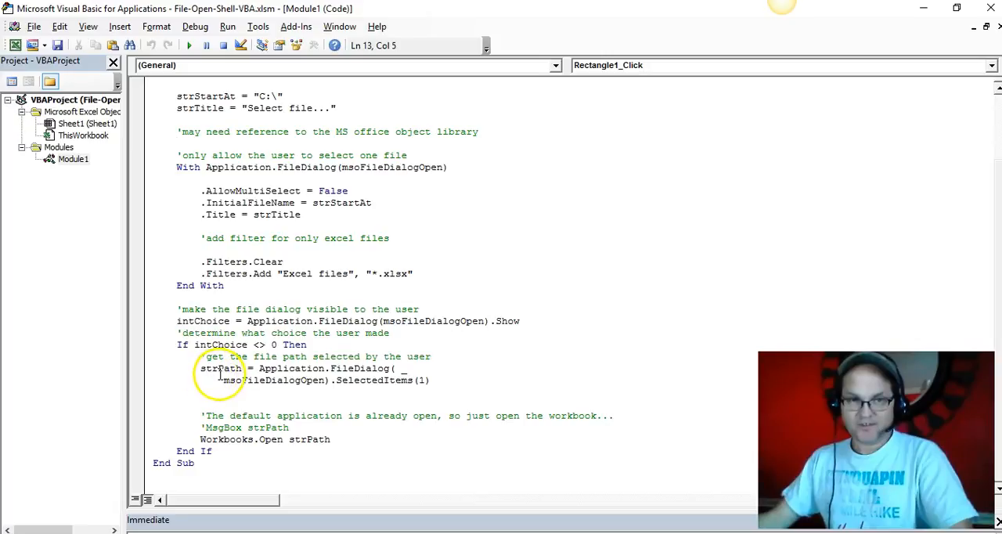
pyautogui.doubleClick(219, 368)
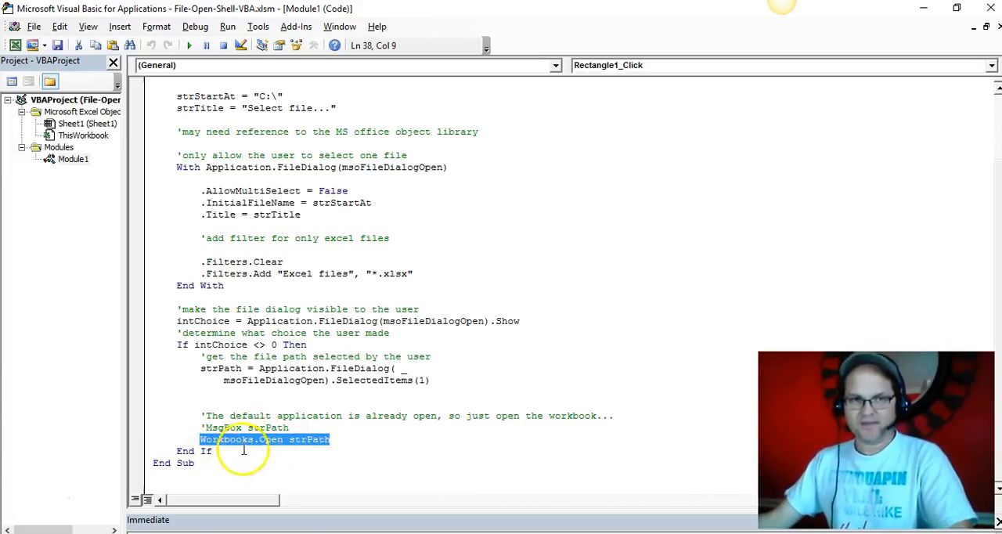
pyautogui.moveTo(347, 439)
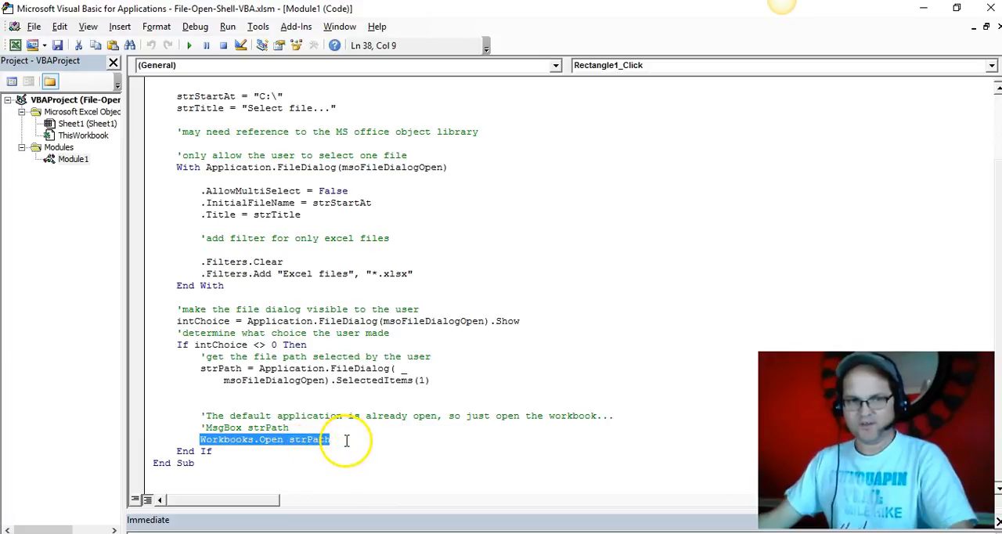
# - Point out the Workbooks.Open strPath line, then switch back to the Excel workbook
pyautogui.click(330, 439)
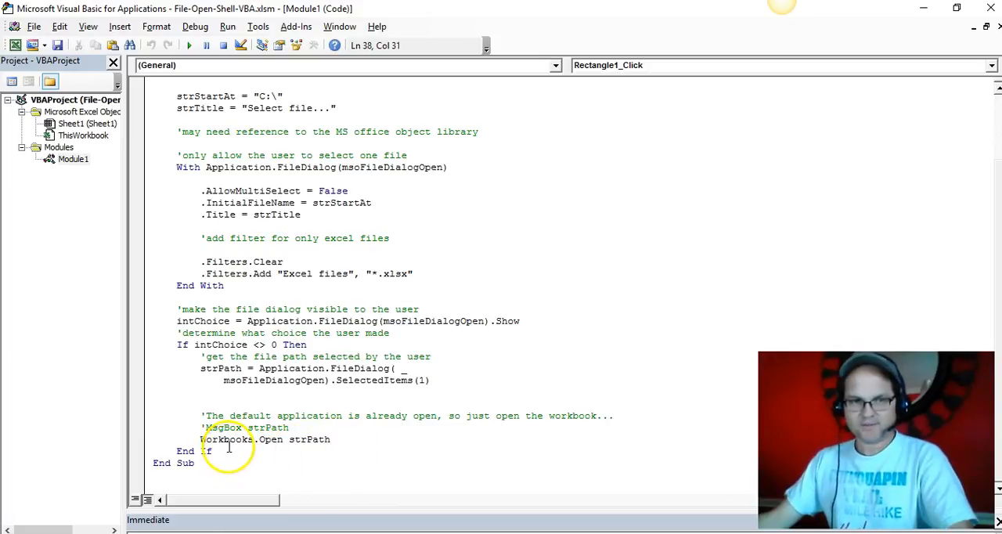
pyautogui.doubleClick(226, 439)
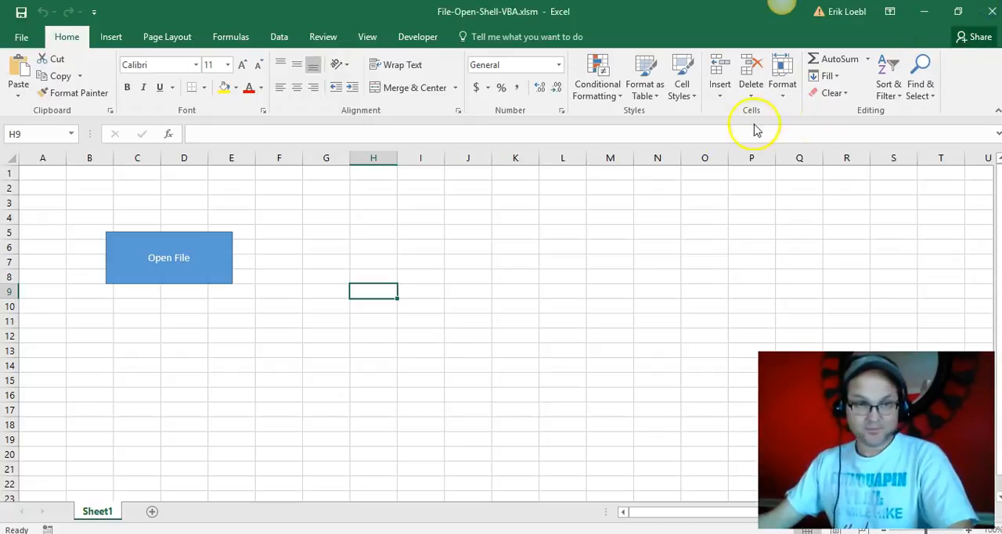
pyautogui.click(169, 258)
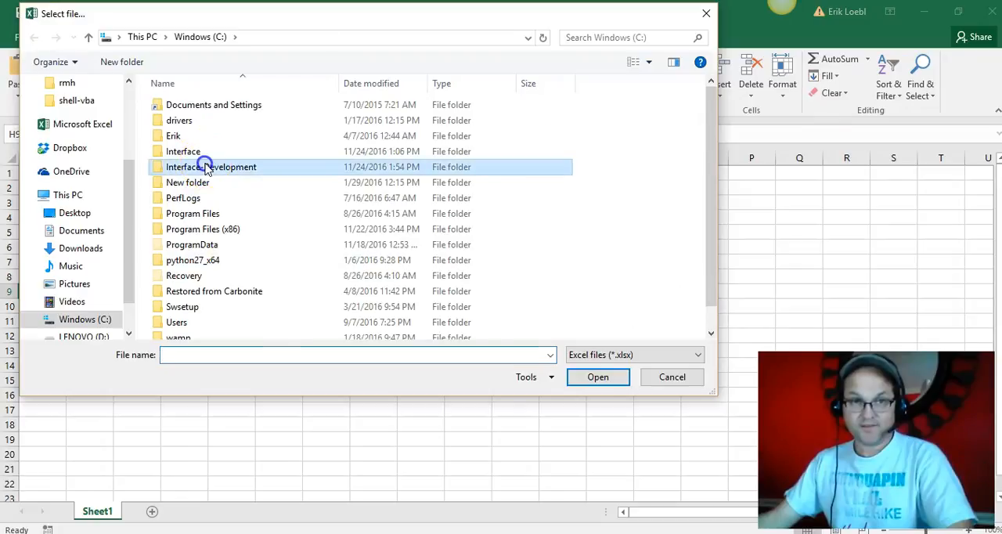
pyautogui.click(672, 377)
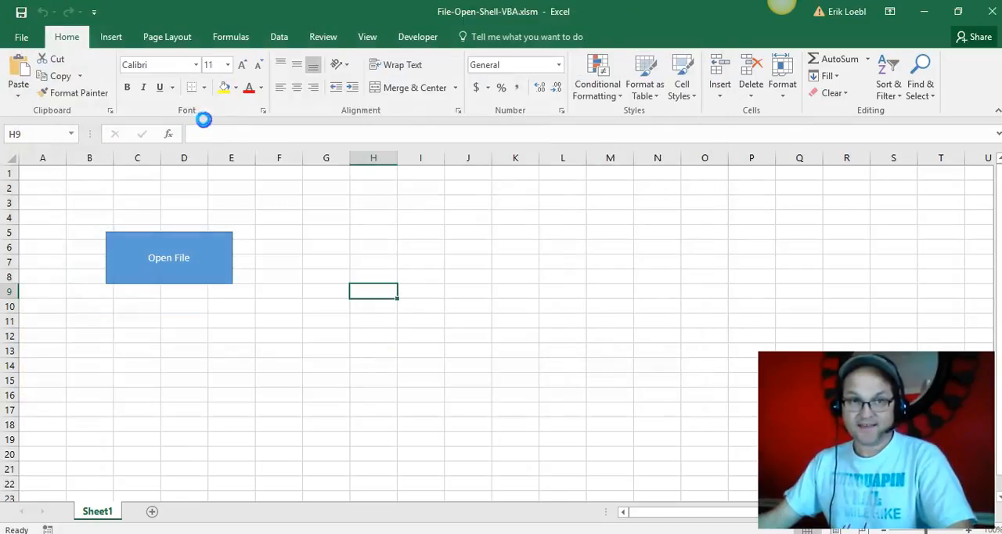
pyautogui.click(169, 258)
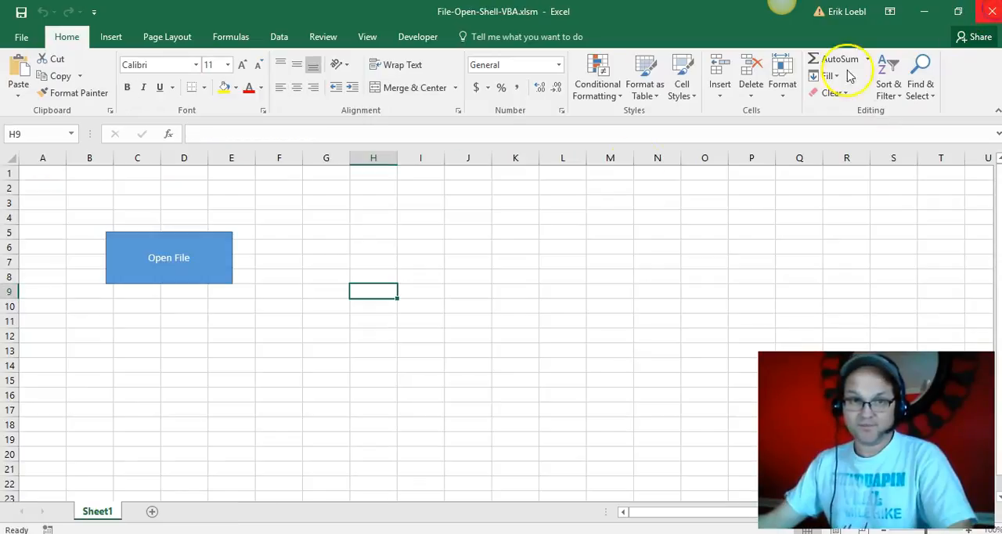
pyautogui.moveTo(193, 375)
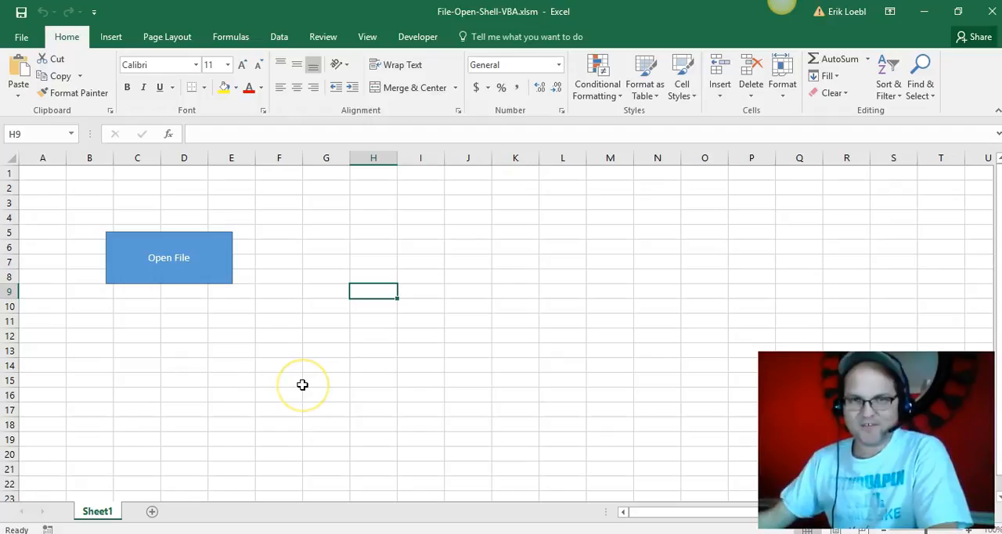
pyautogui.moveTo(317, 394)
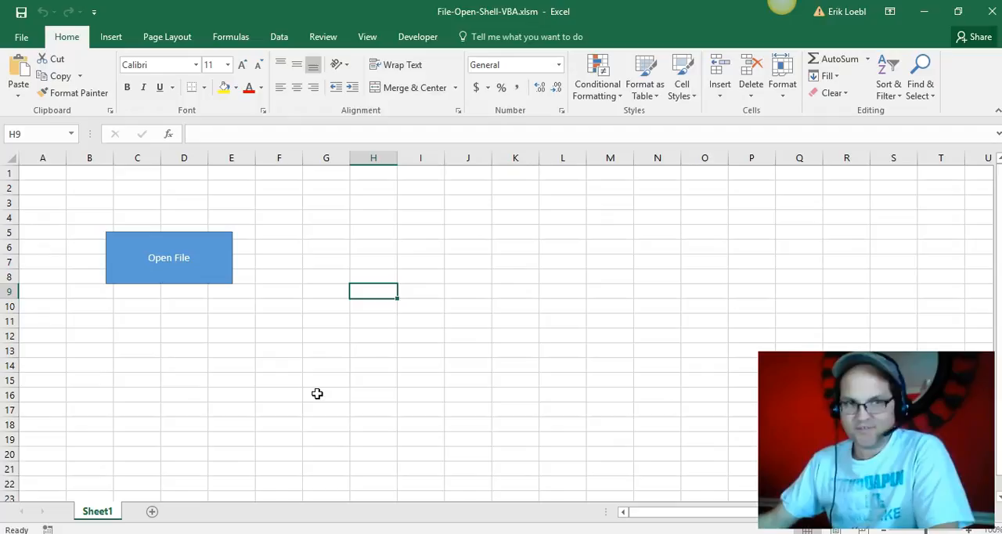
pyautogui.moveTo(426, 394)
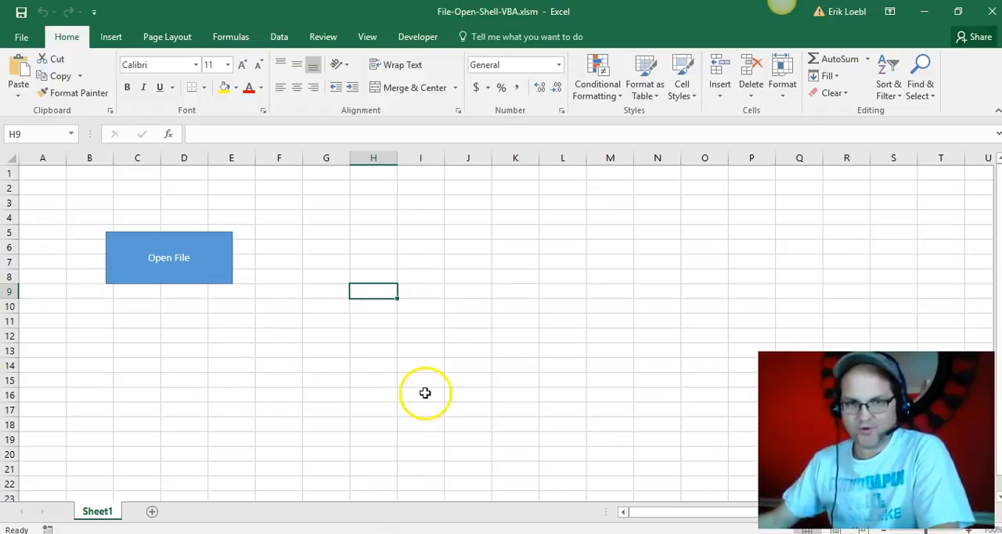
pyautogui.moveTo(215, 517)
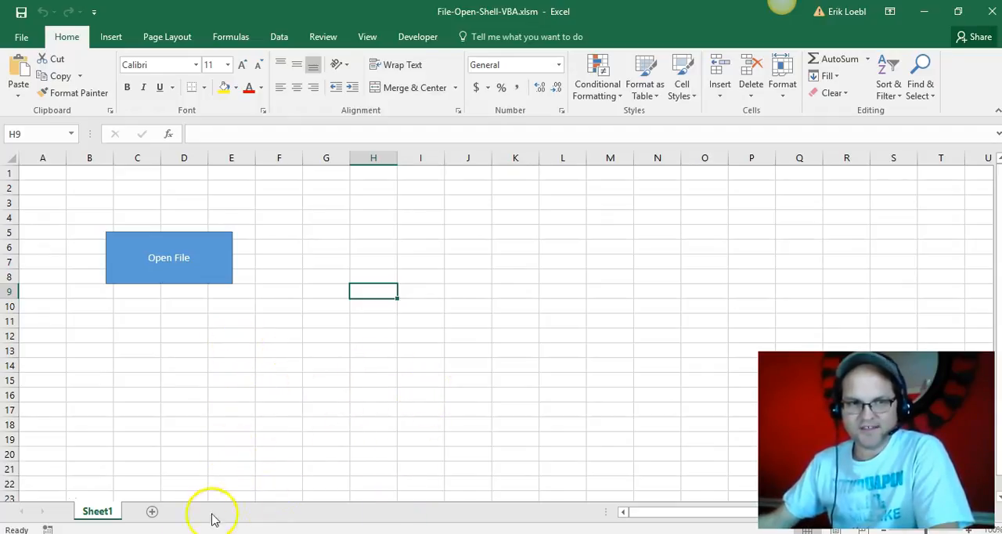
pyautogui.moveTo(27, 514)
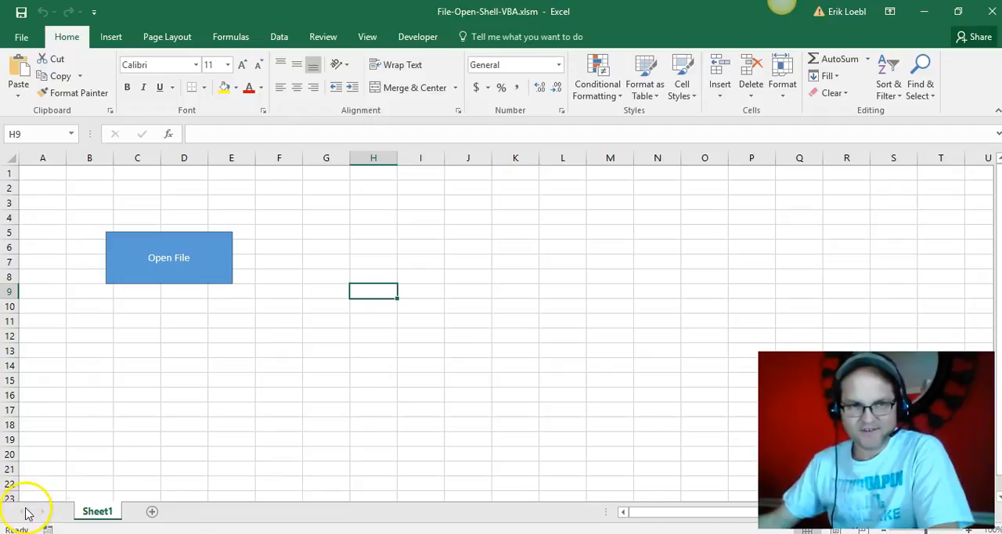